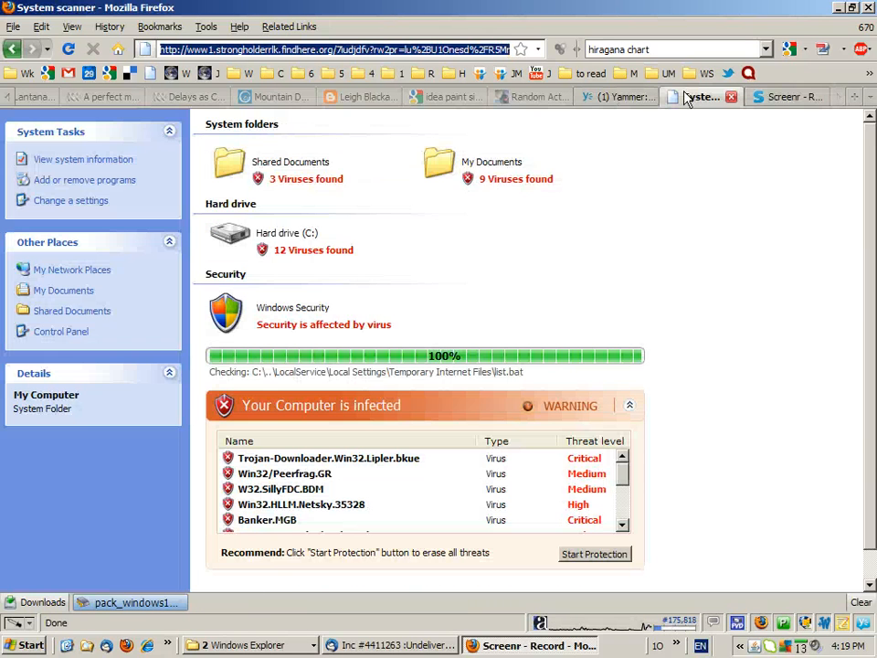
mouse_move(689, 98)
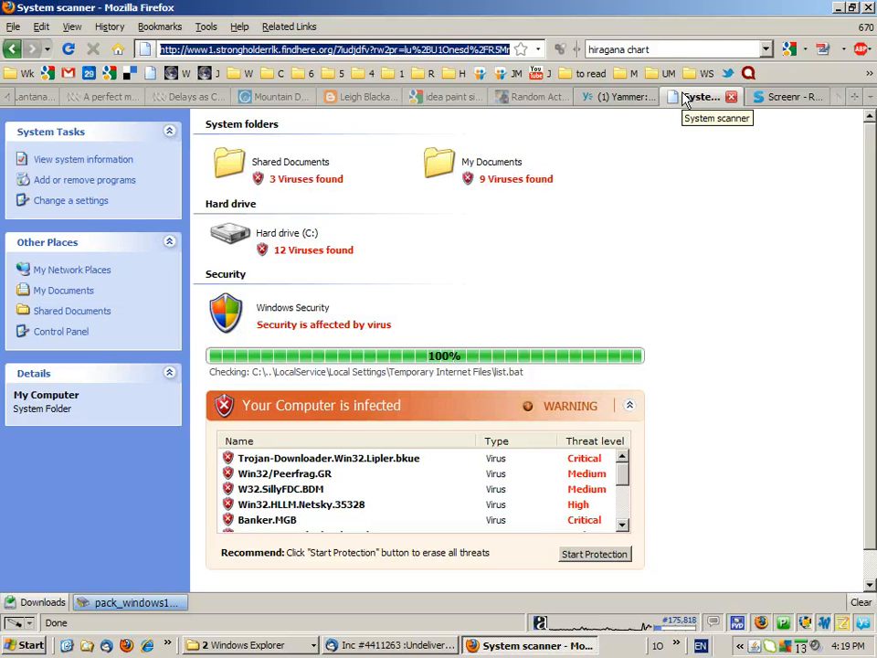
mouse_move(697, 97)
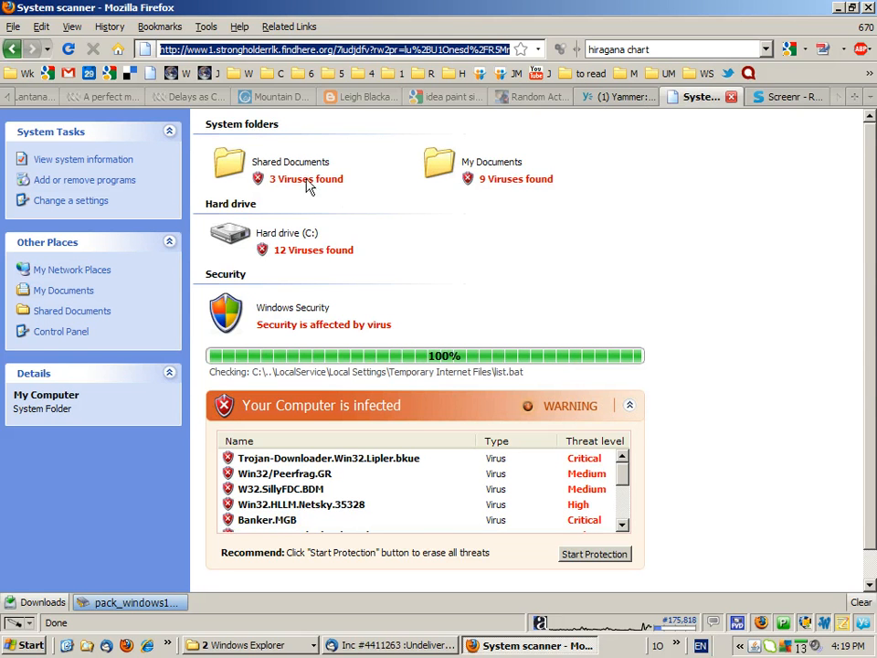
mouse_move(251, 75)
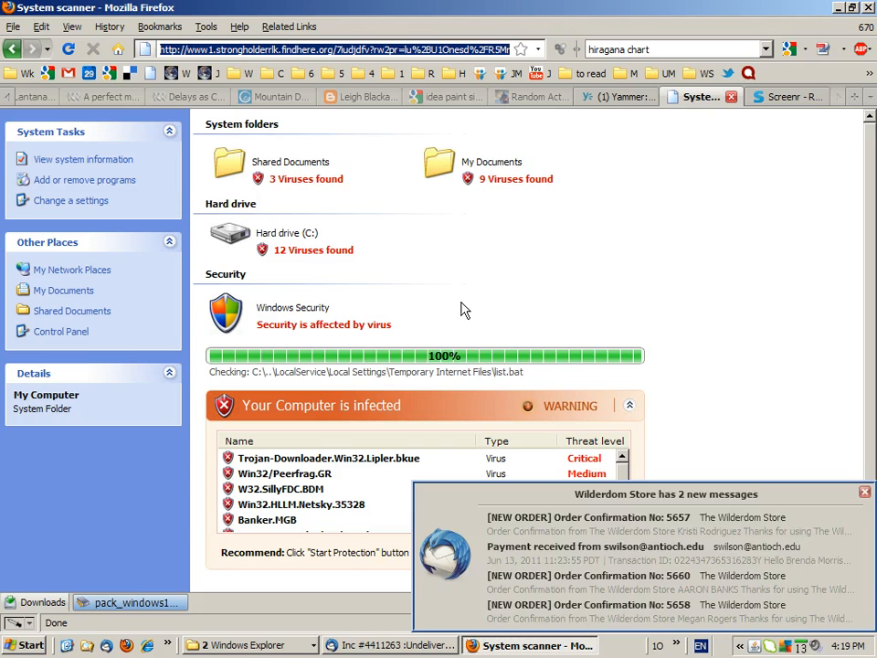
Open F:\Downloads in Explorer to show the three pack_windows installer copies, then restore the fake scanner
click(864, 491)
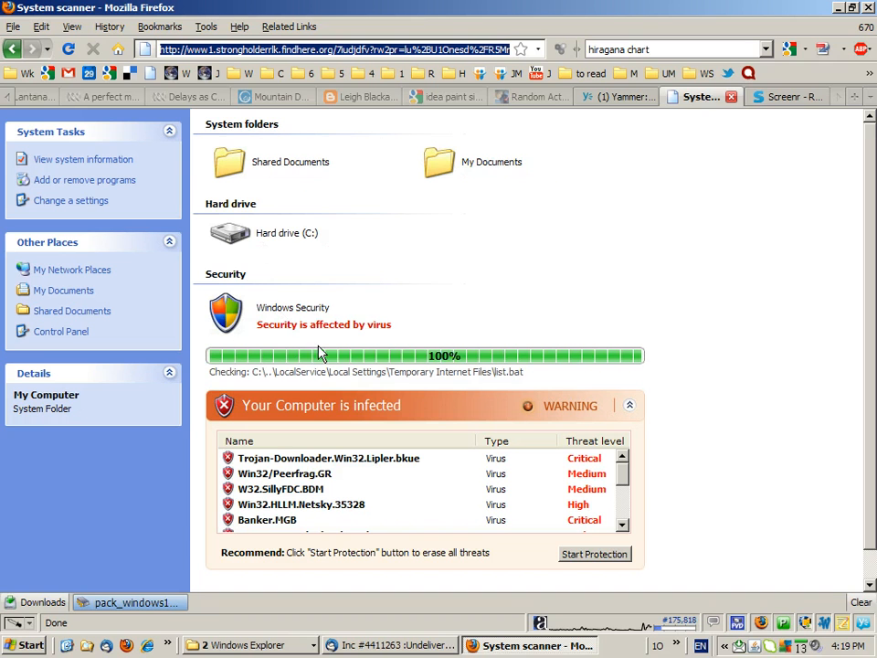
mouse_move(418, 455)
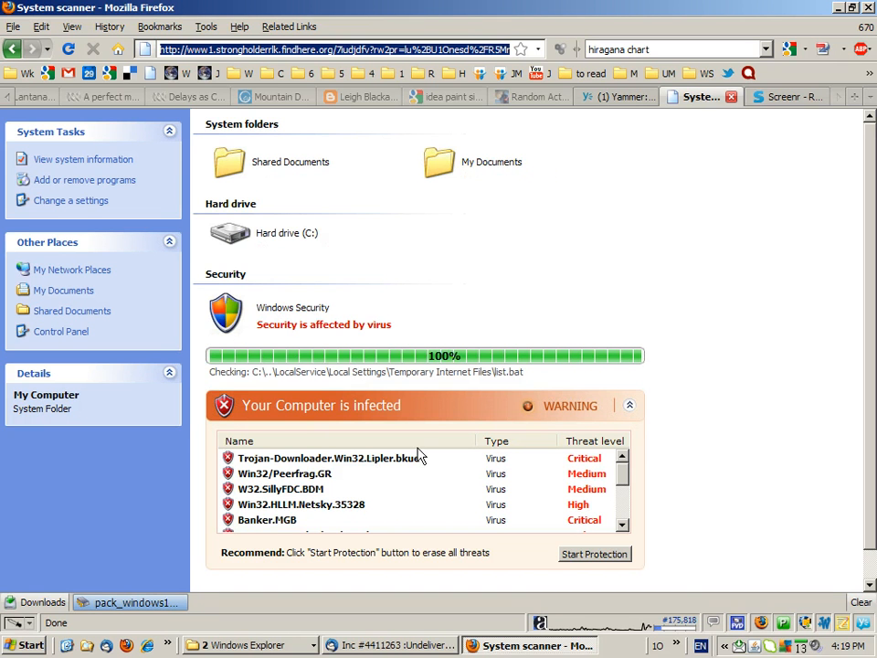
mouse_move(337, 528)
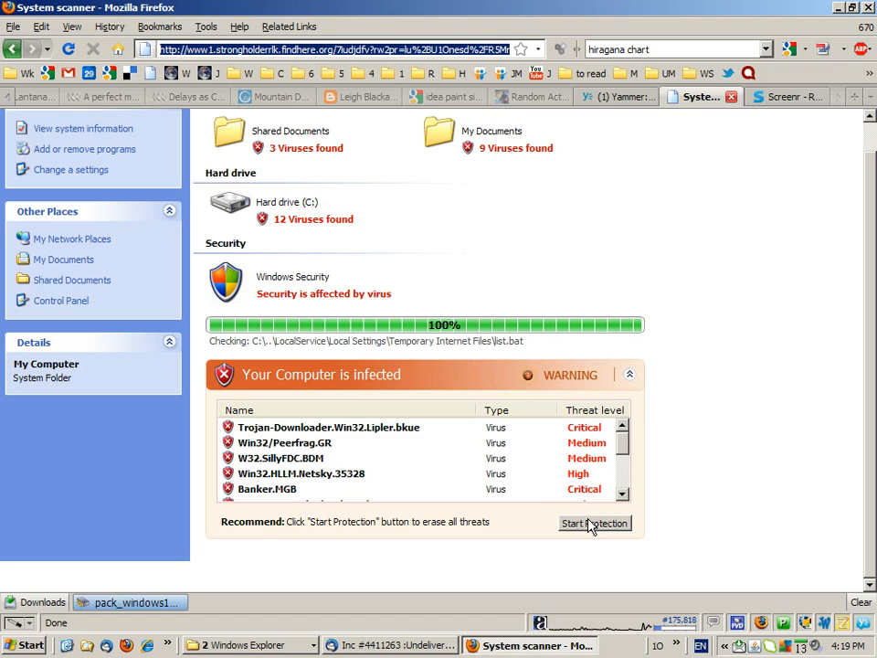
mouse_move(474, 544)
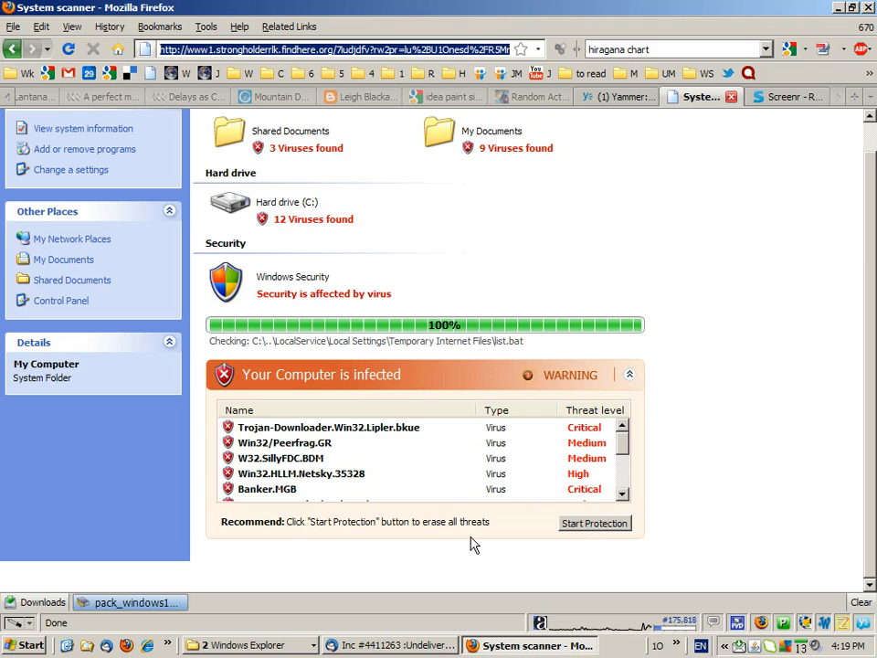
right_click(128, 602)
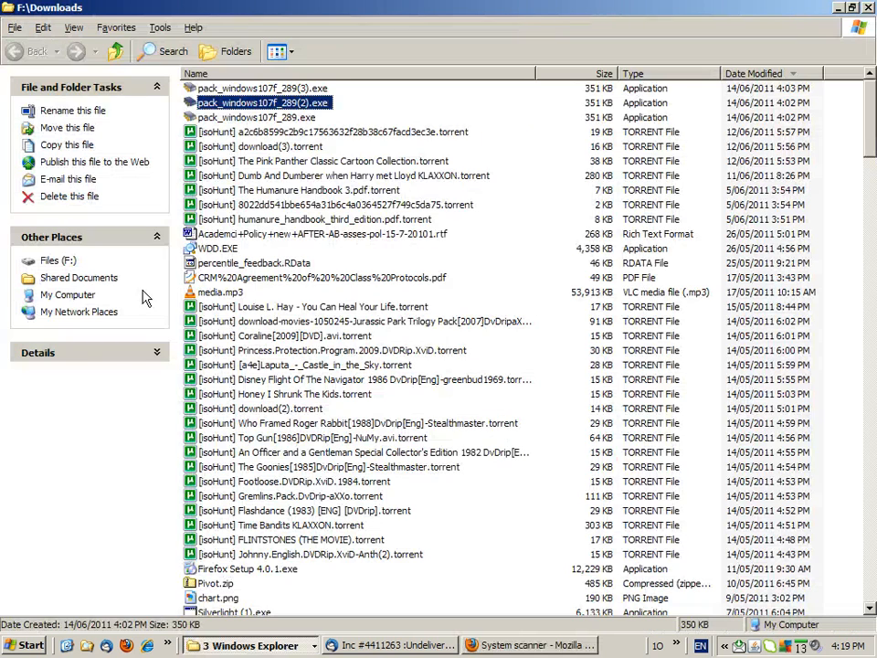
click(256, 117)
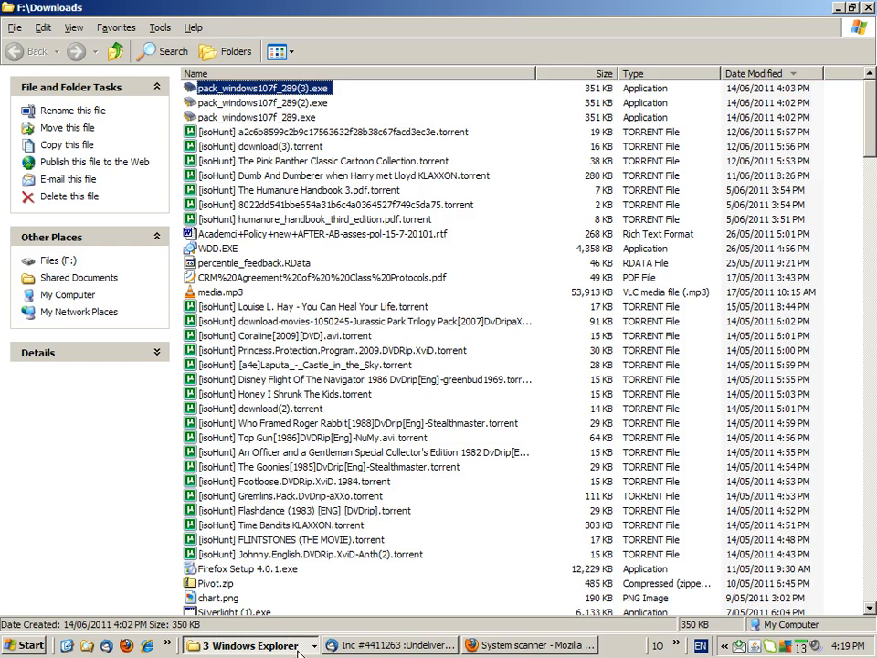
mouse_move(530, 645)
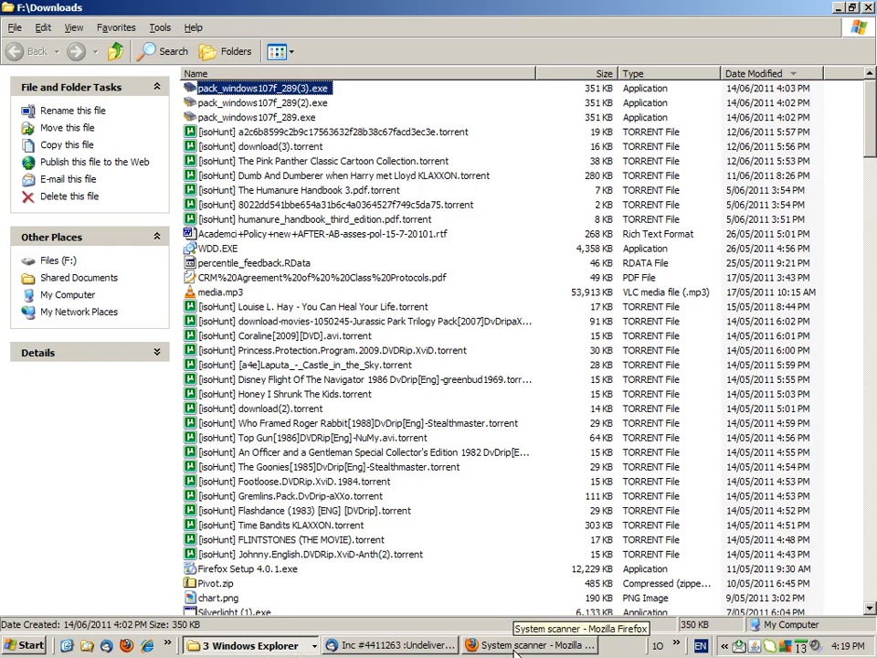
click(530, 645)
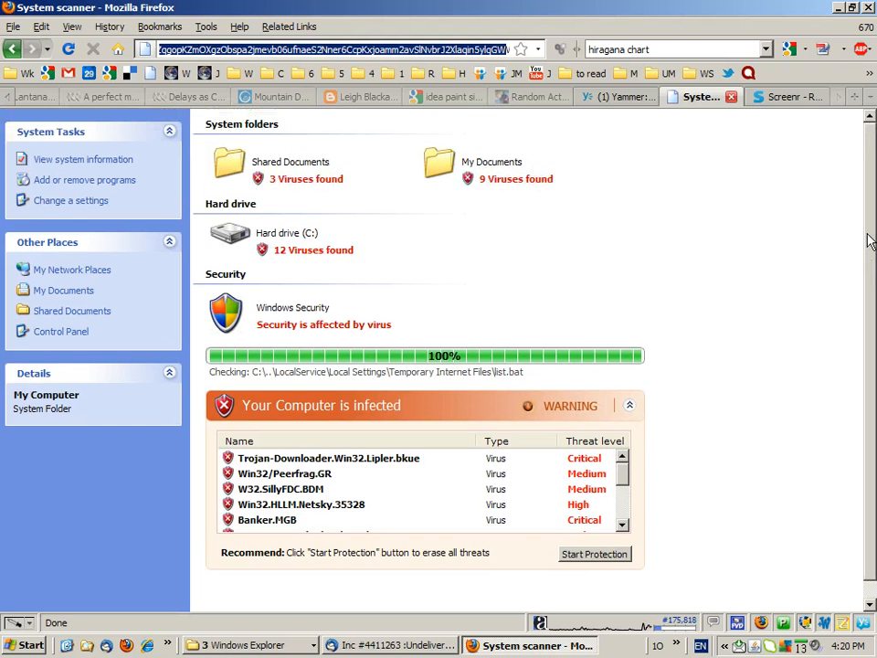
mouse_move(359, 611)
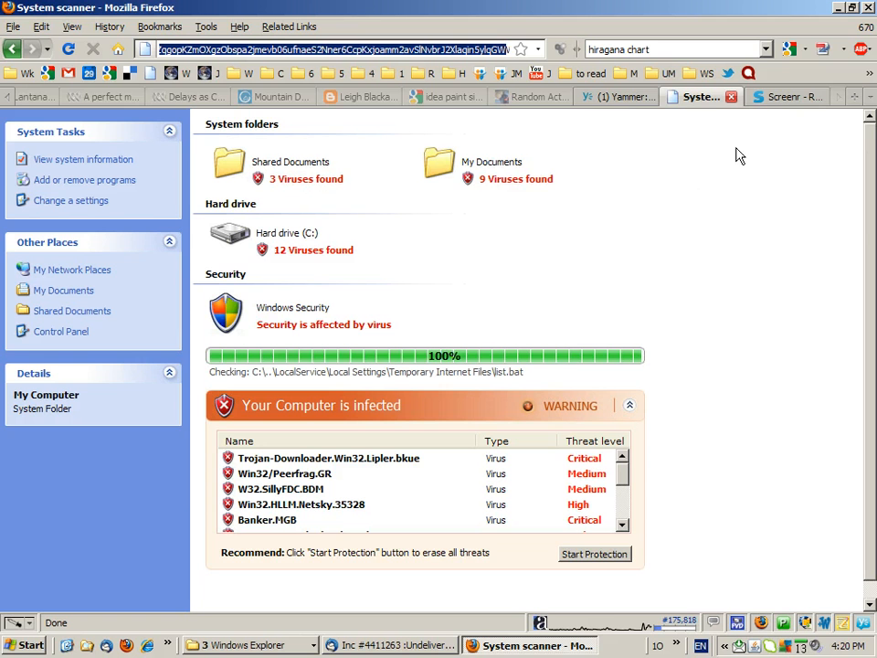
Switch from the System scanner tab to the Screenr recording tab
click(785, 97)
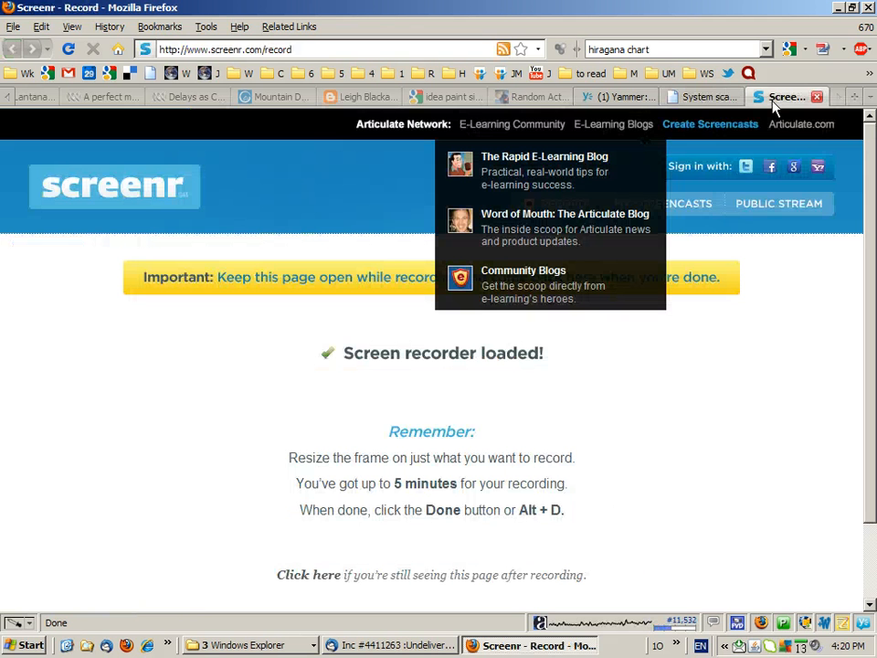